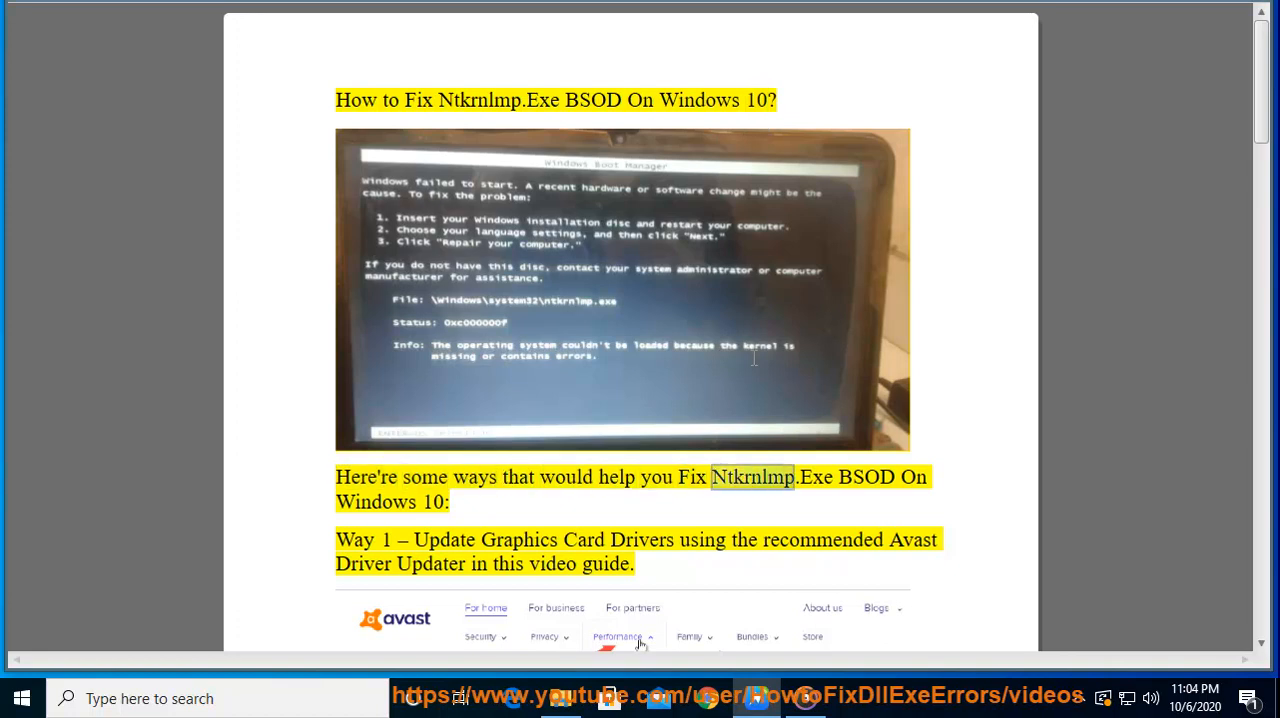
Step: Open Avast Driver Updater and show its scan result: all 86 drivers are up to date
double_click(375, 502)
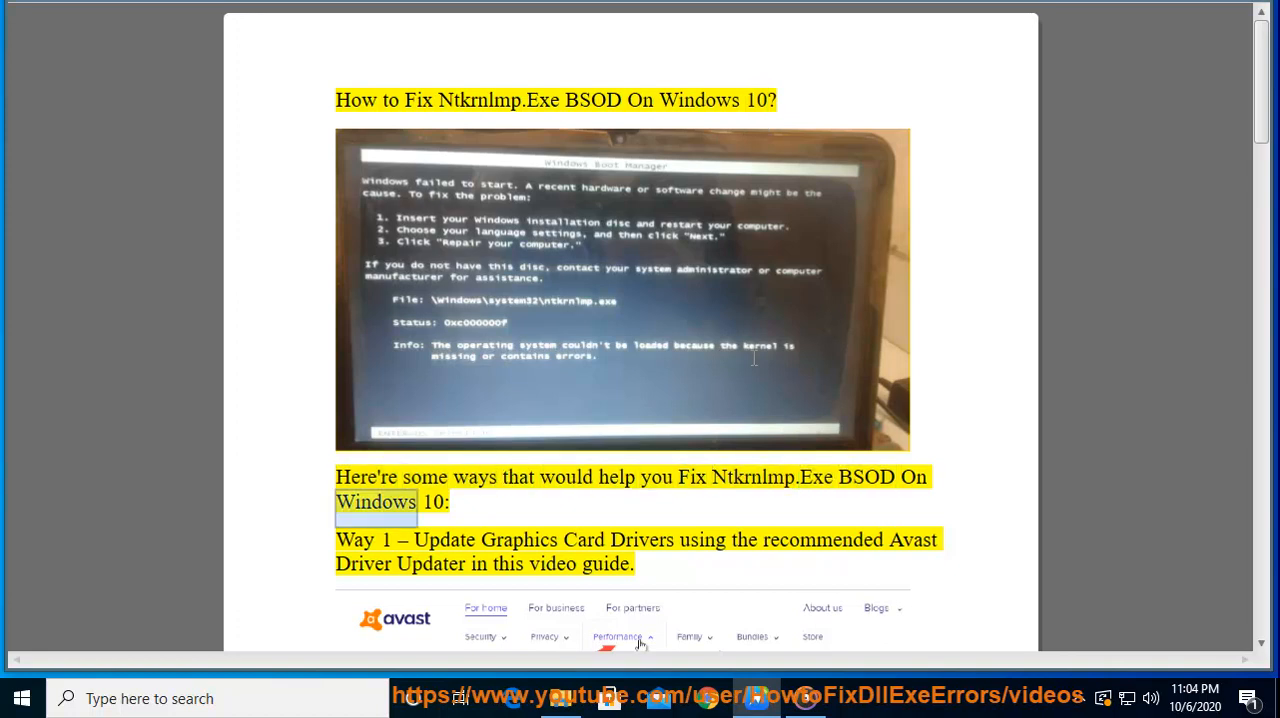
double_click(519, 539)
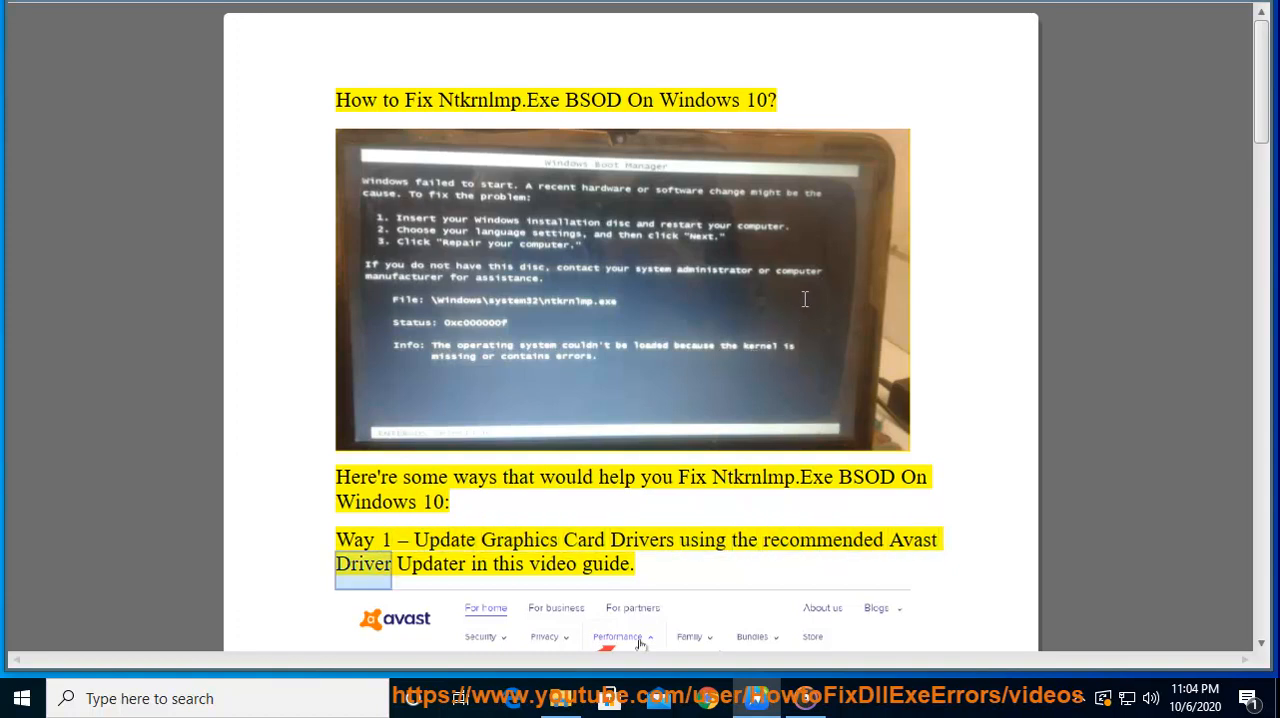
scroll(down, 3)
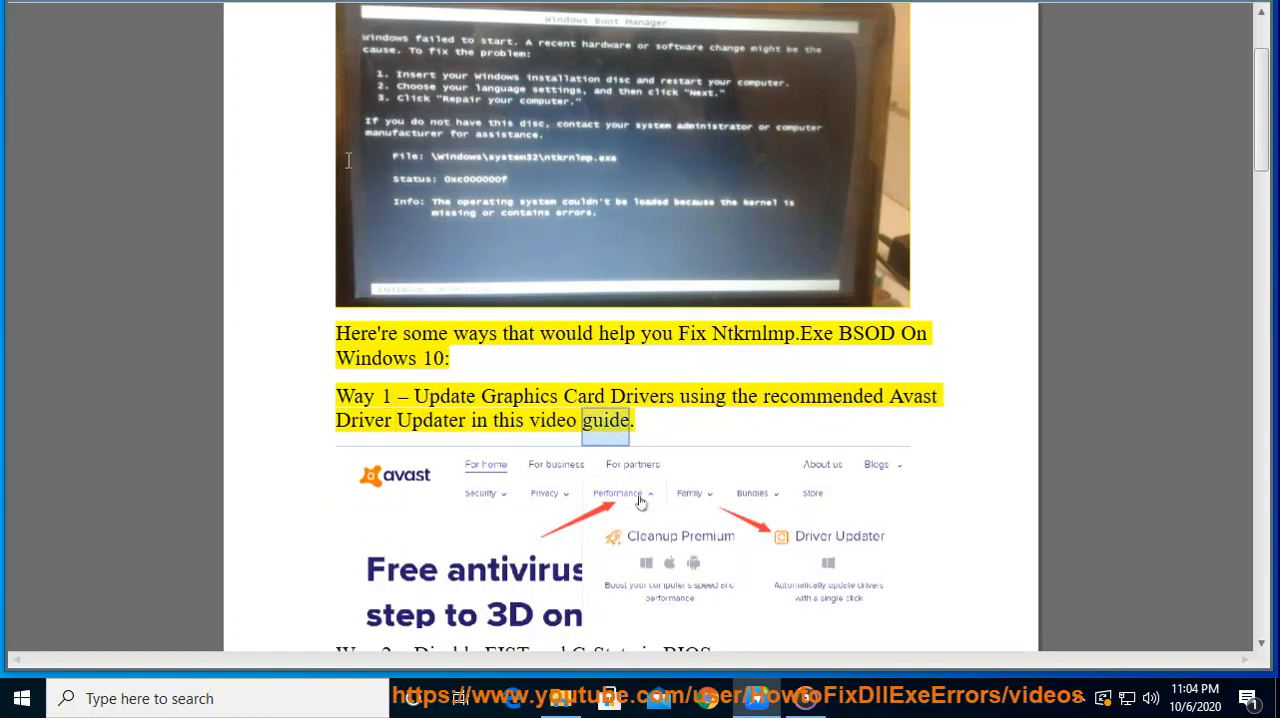
scroll(down, 3)
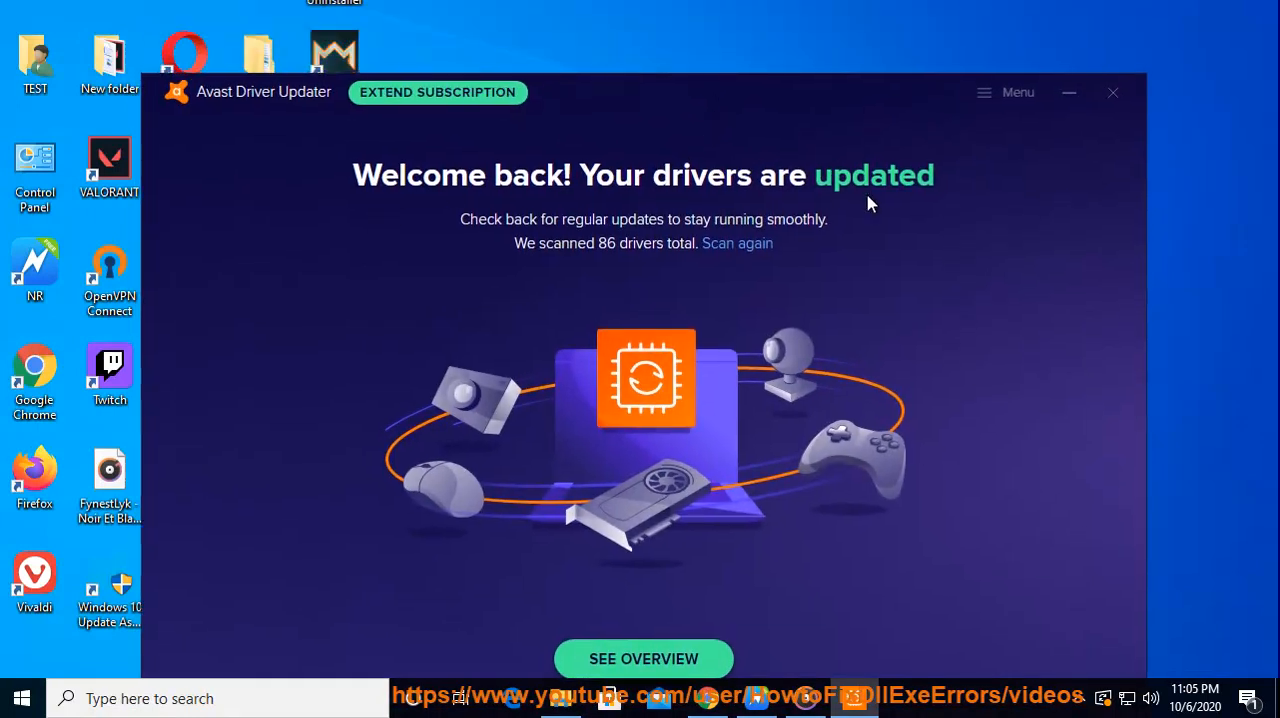
click(1112, 92)
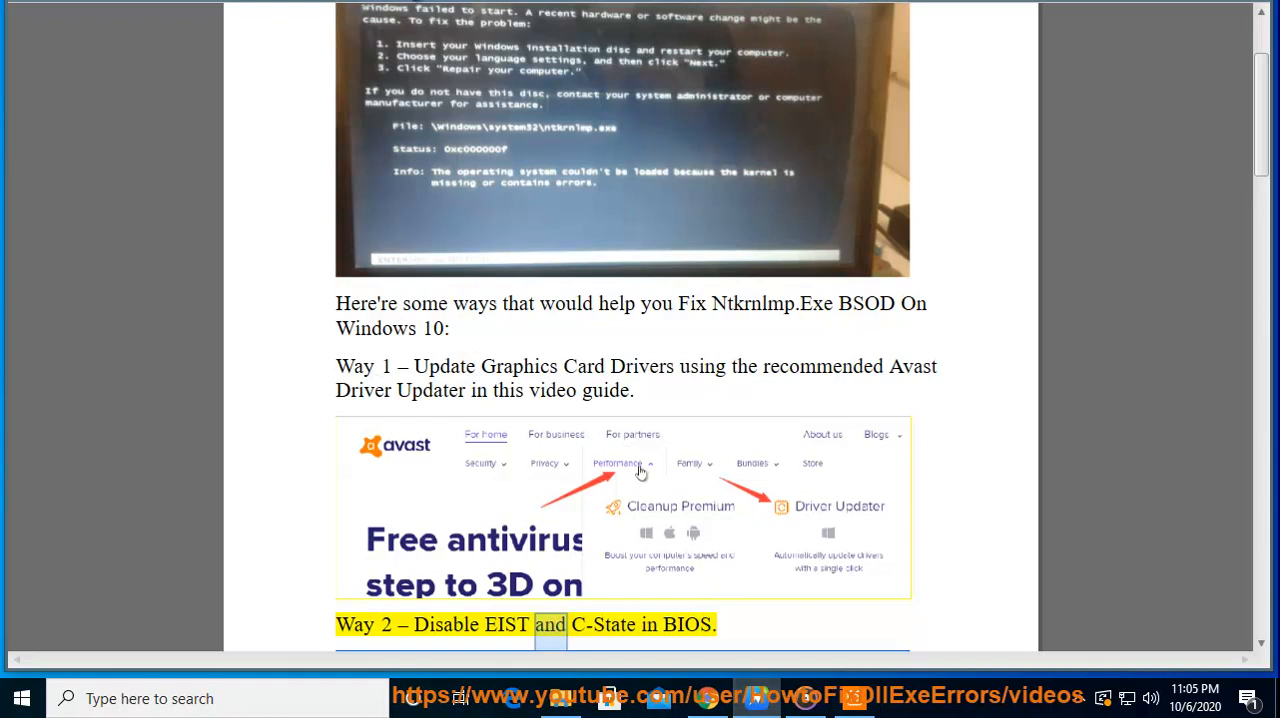
scroll(down, 3)
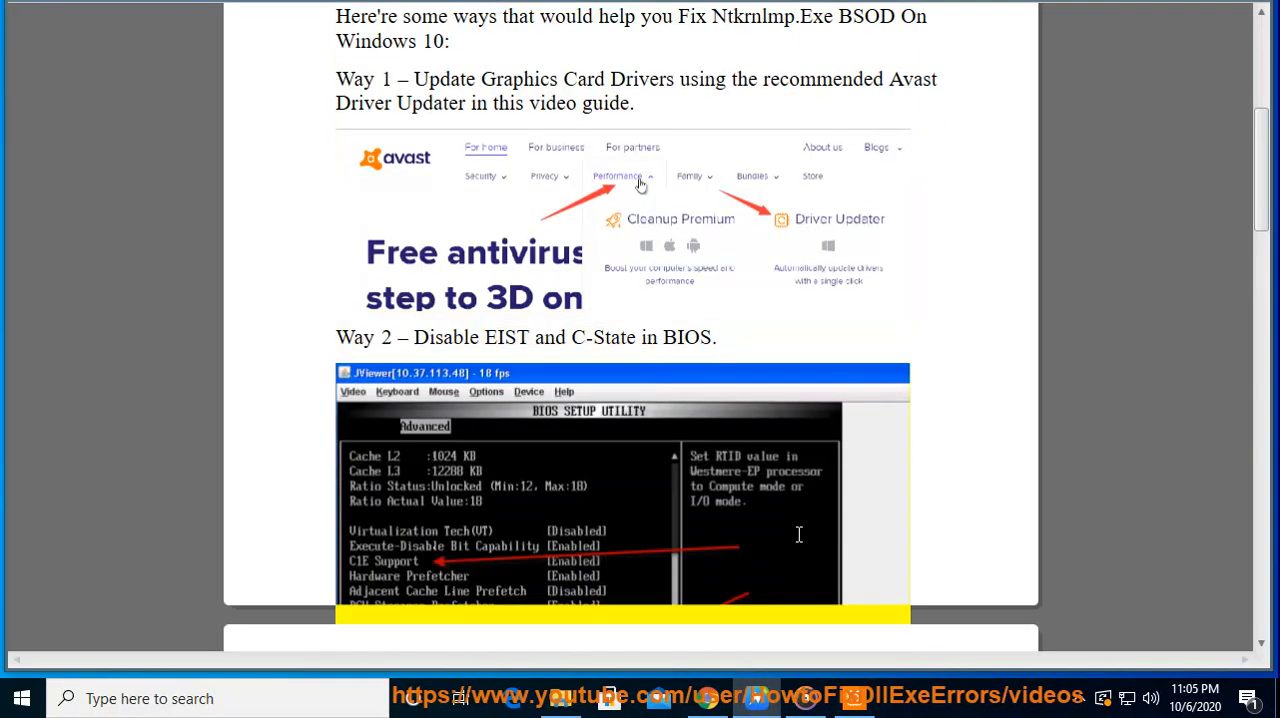
scroll(down, 3)
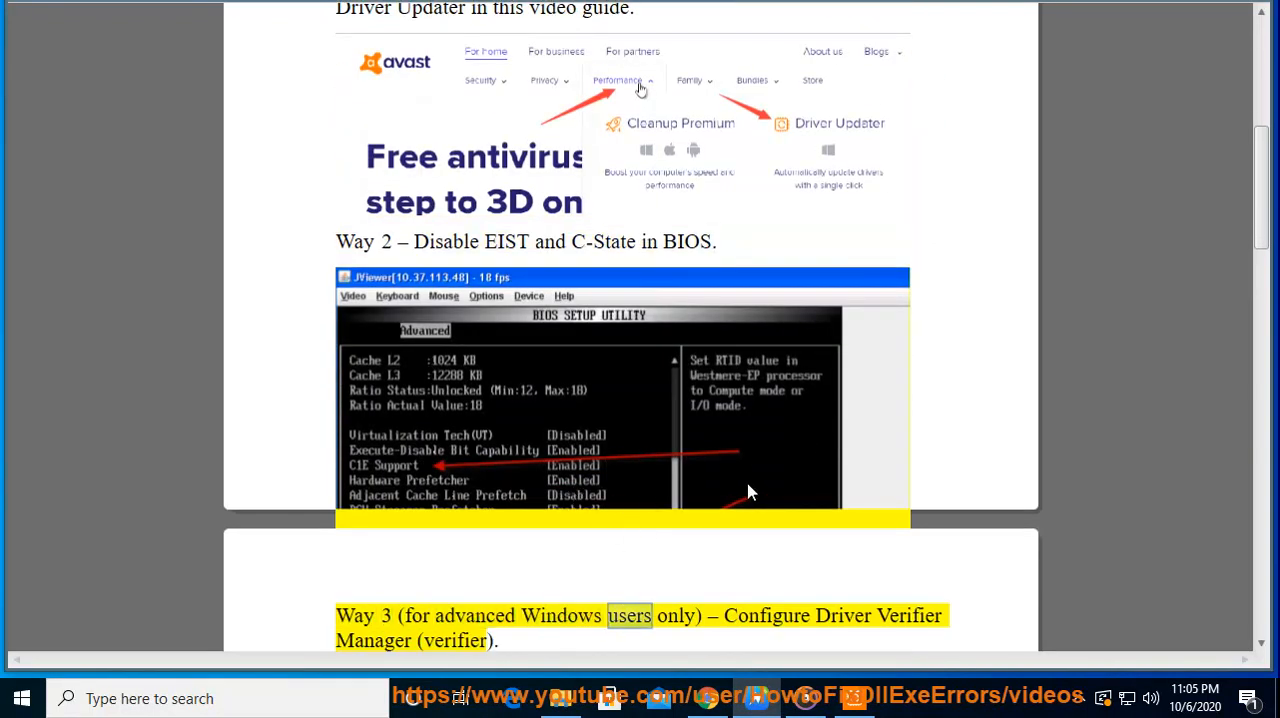
scroll(down, 3)
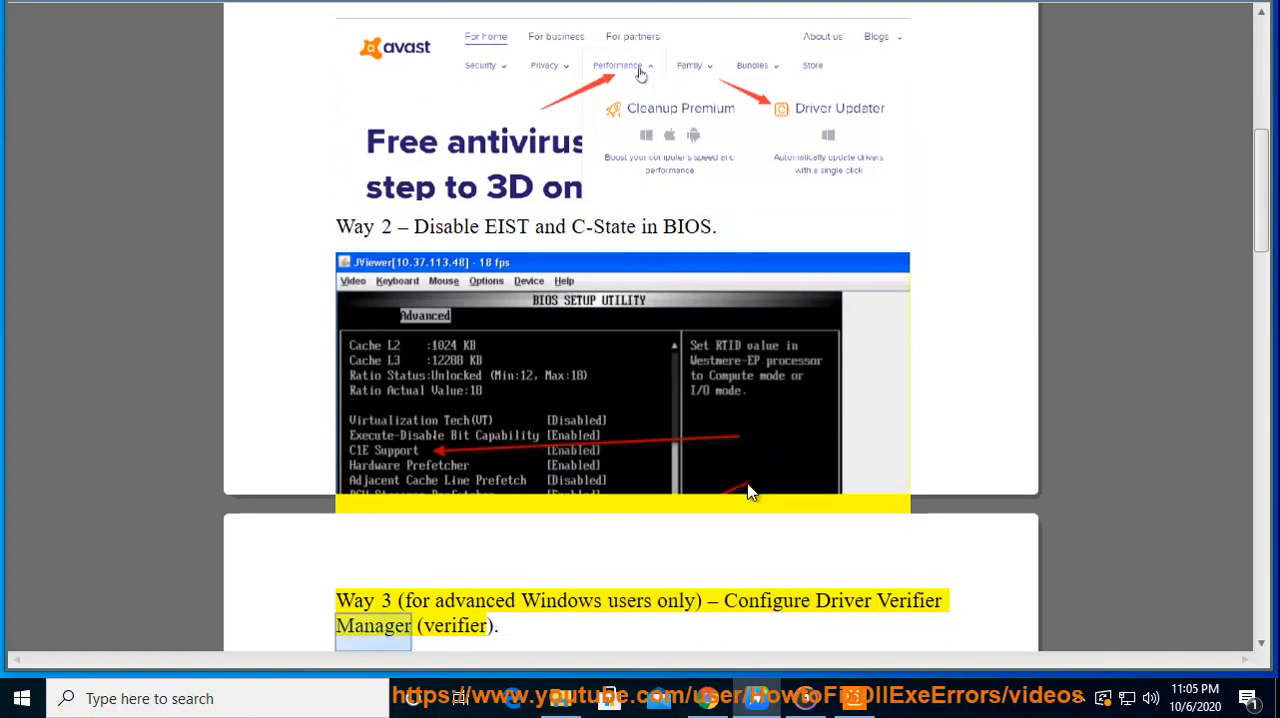
scroll(down, 3)
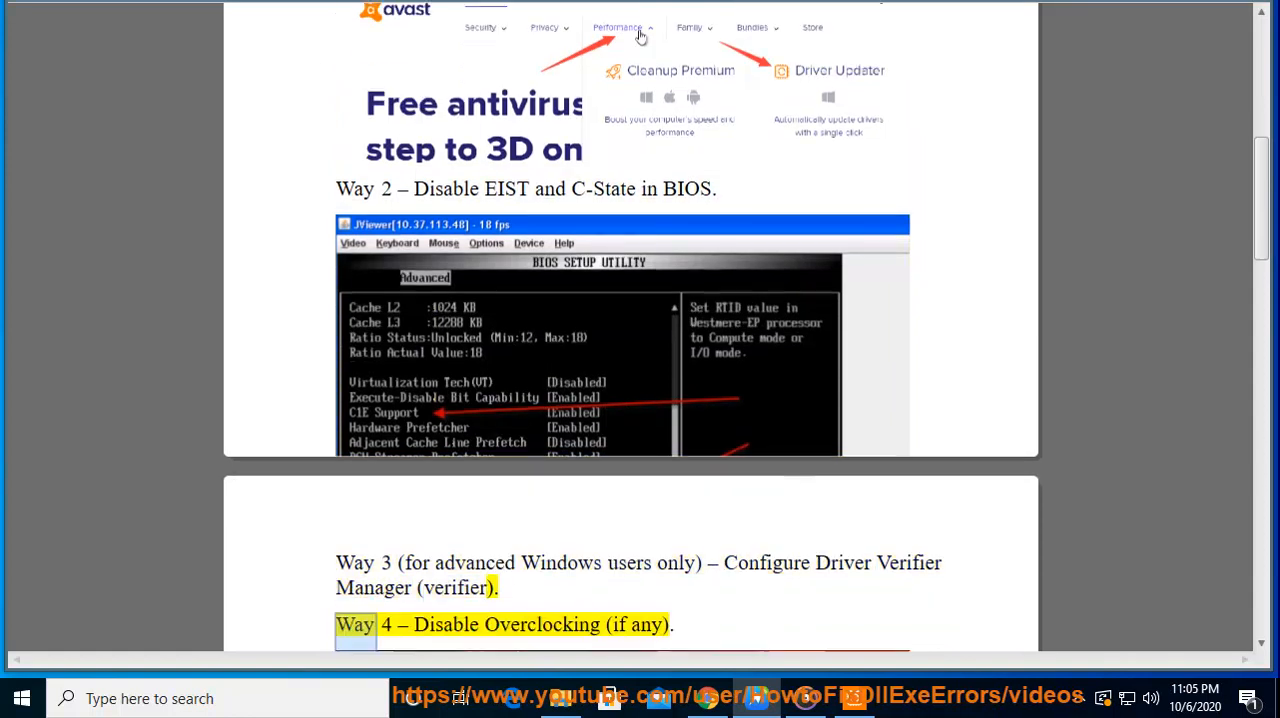
double_click(455, 587)
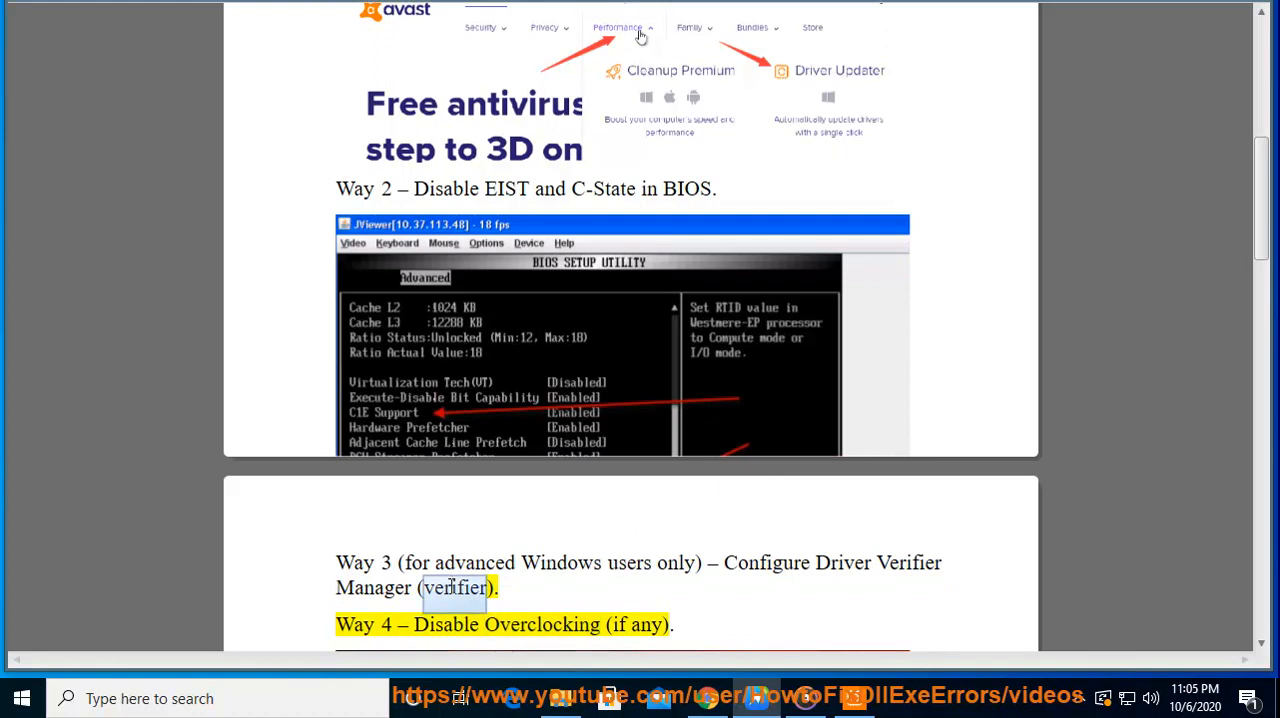
right_click(455, 588)
text(c)
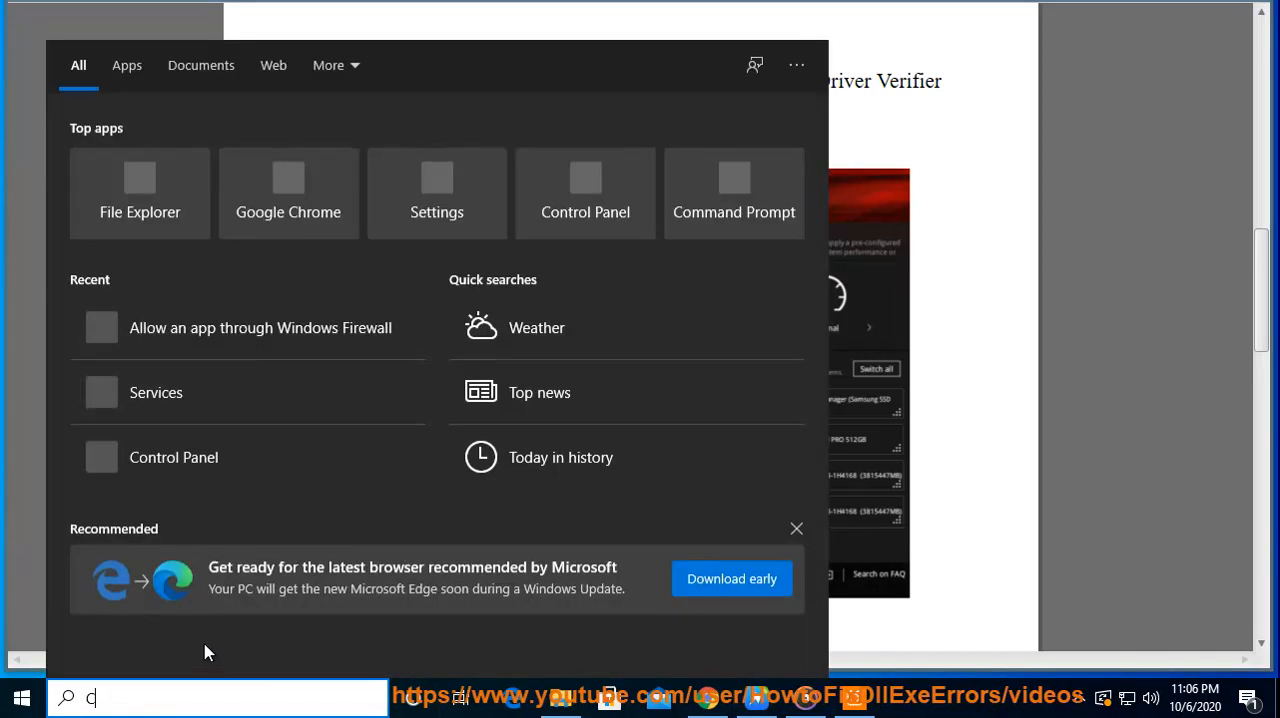
Step: Search 'Command Prompt' in Start and run it as administrator
text(ommand Prompt)
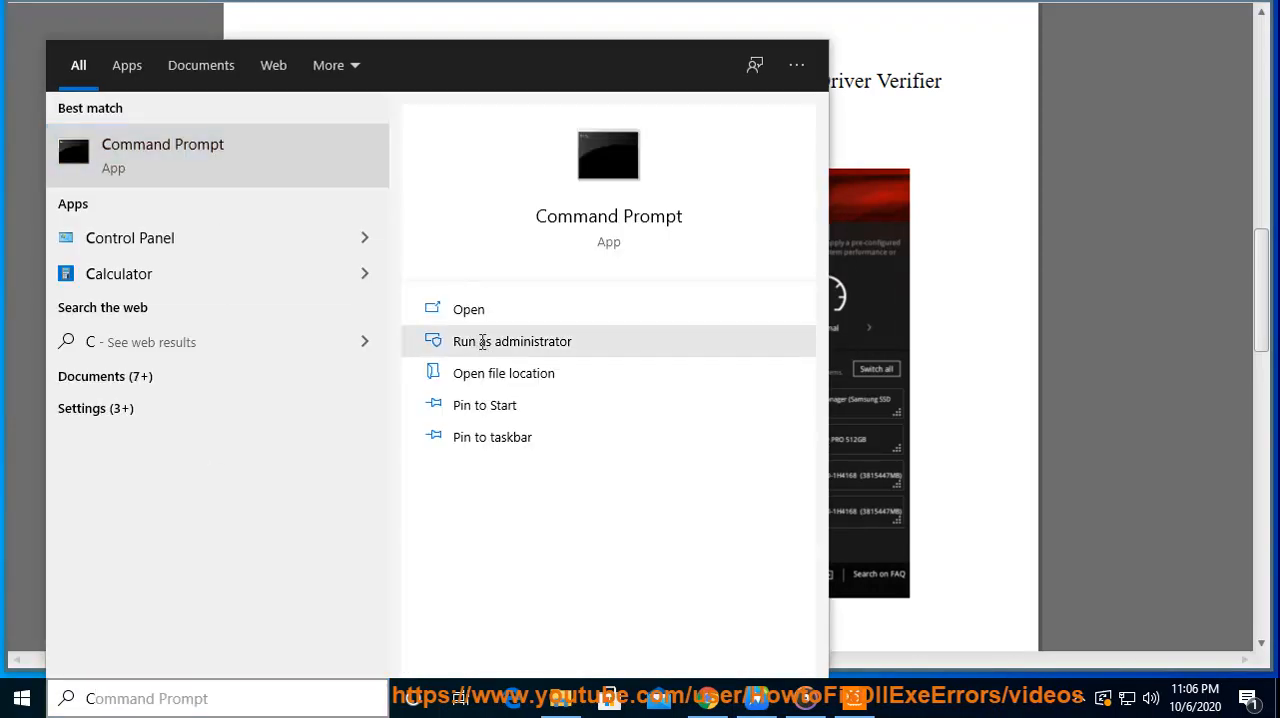
click(512, 341)
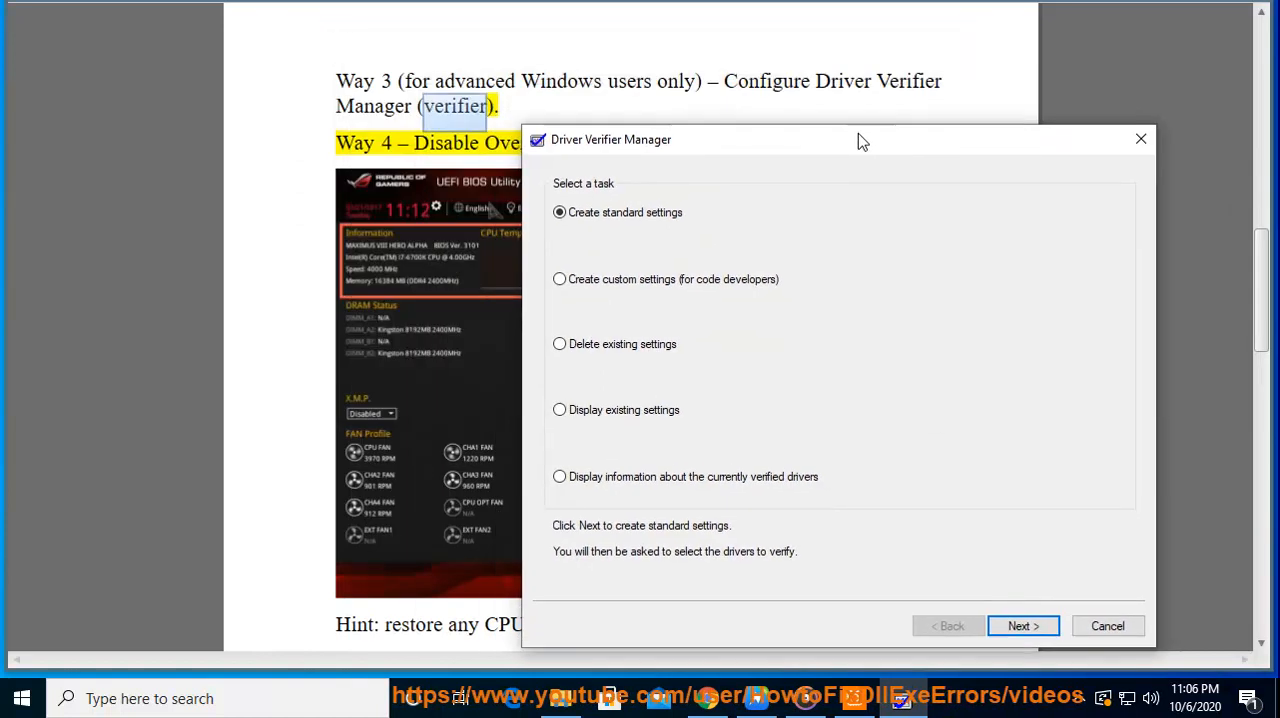
Step: Proceed with standard settings and try the older-Windows and pick-from-list driver options
click(1022, 625)
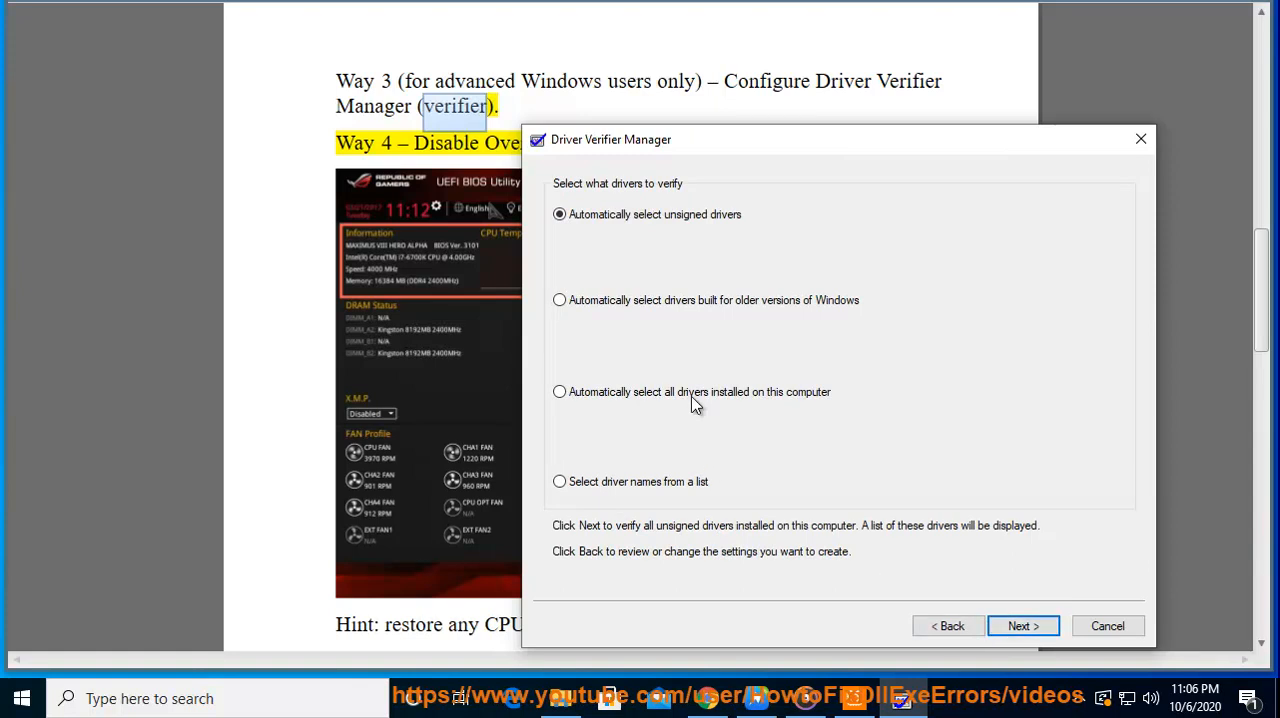
click(559, 300)
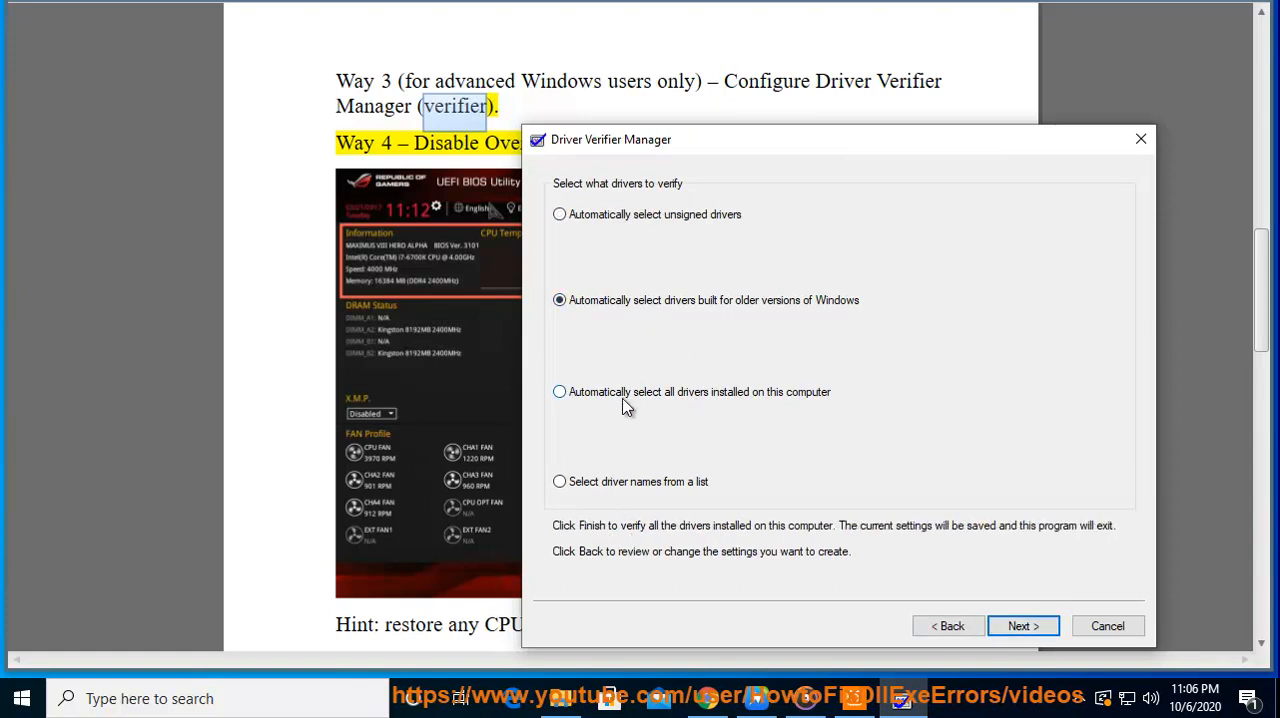
click(559, 481)
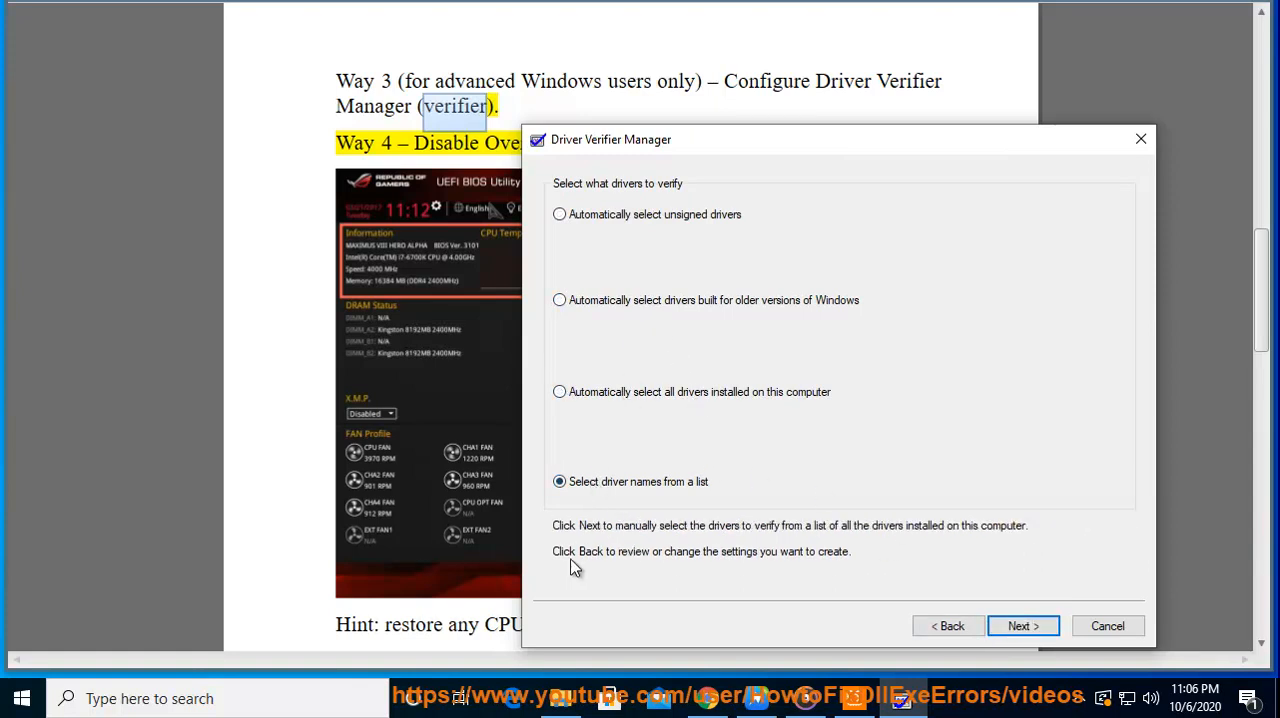
click(1107, 625)
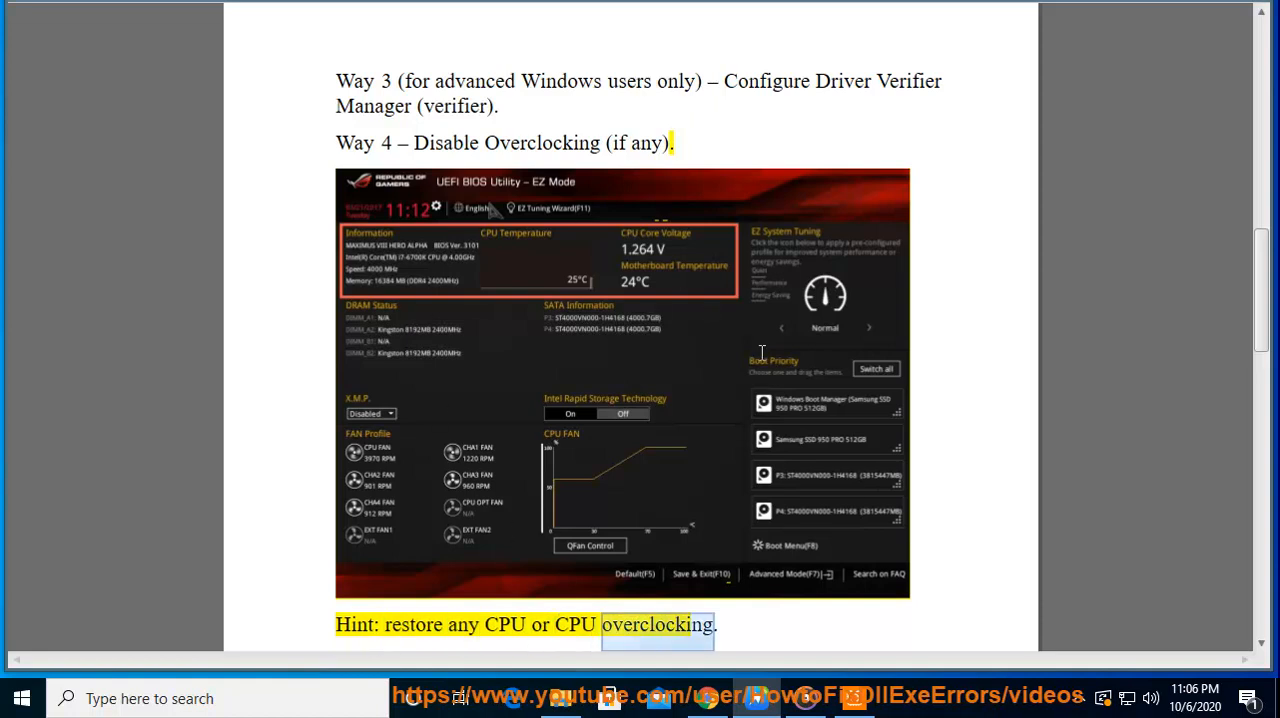
Step: Read down past Way 4 and select 'BSOD Troubleshooter' in Way 5
scroll(down, 3)
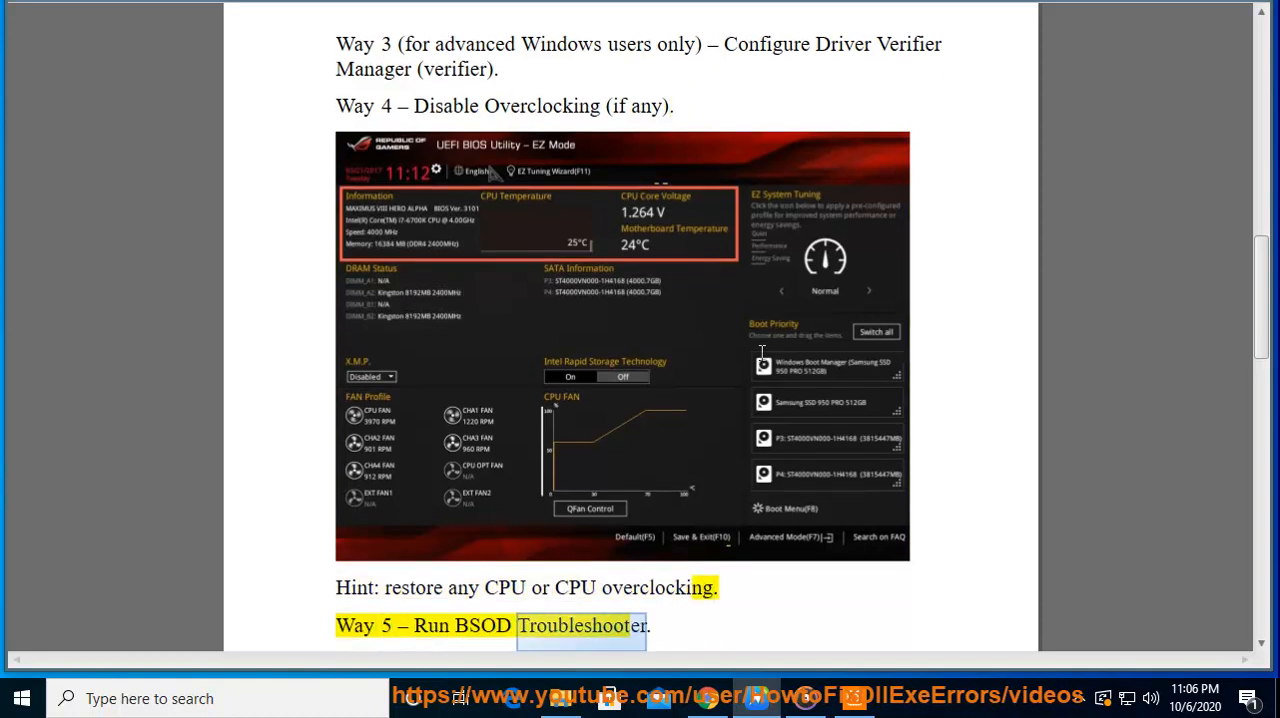
scroll(down, 3)
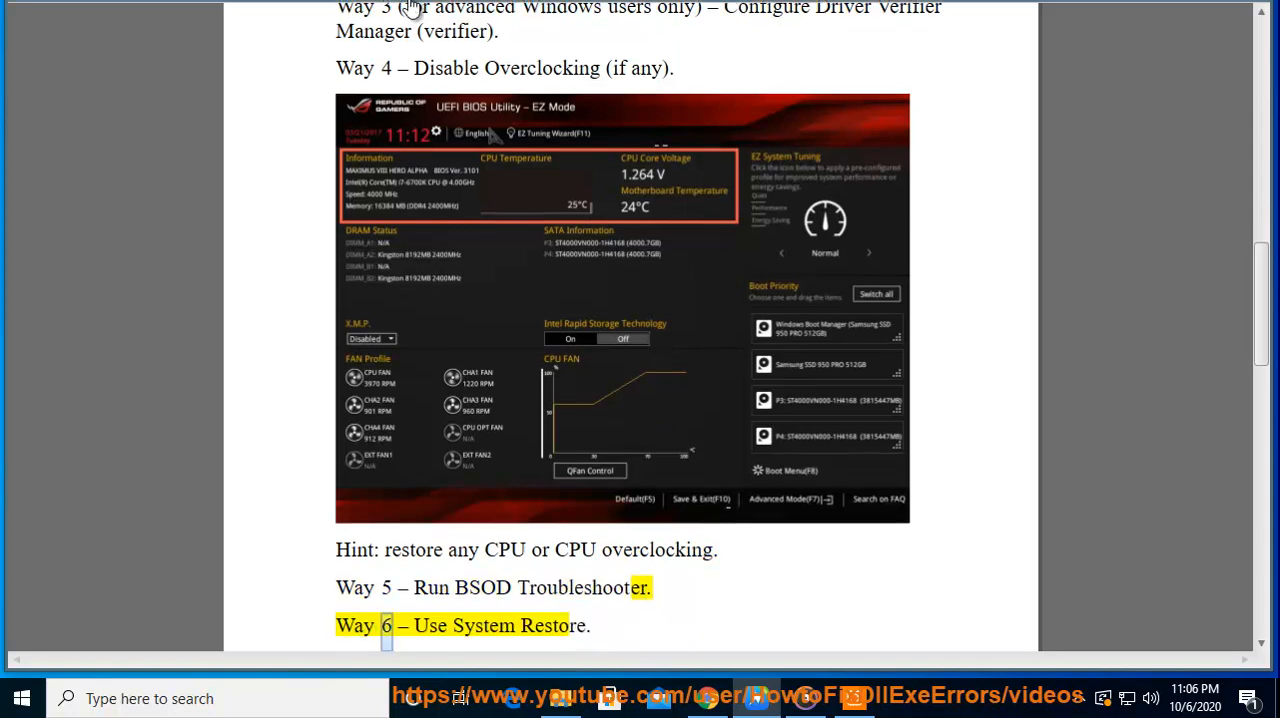
drag(464, 588, 648, 598)
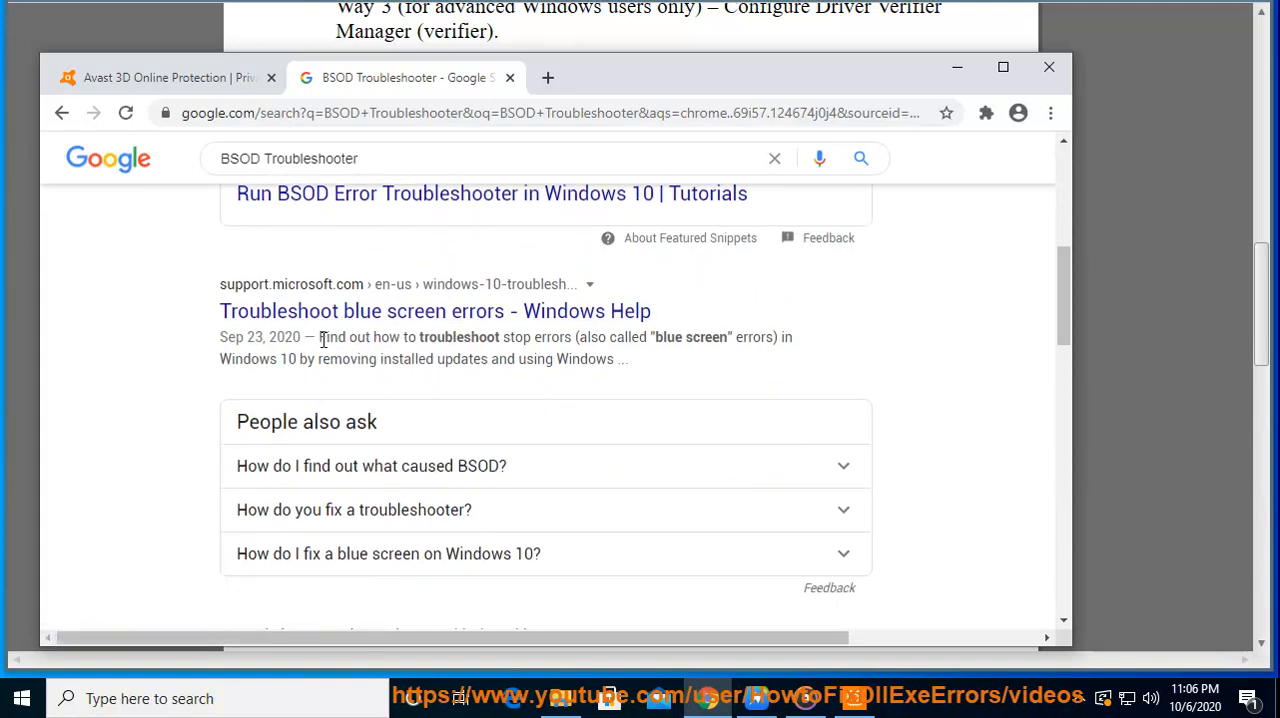
Step: Browse the Google results for 'BSOD Troubleshooter' in Chrome
drag(320, 337, 575, 337)
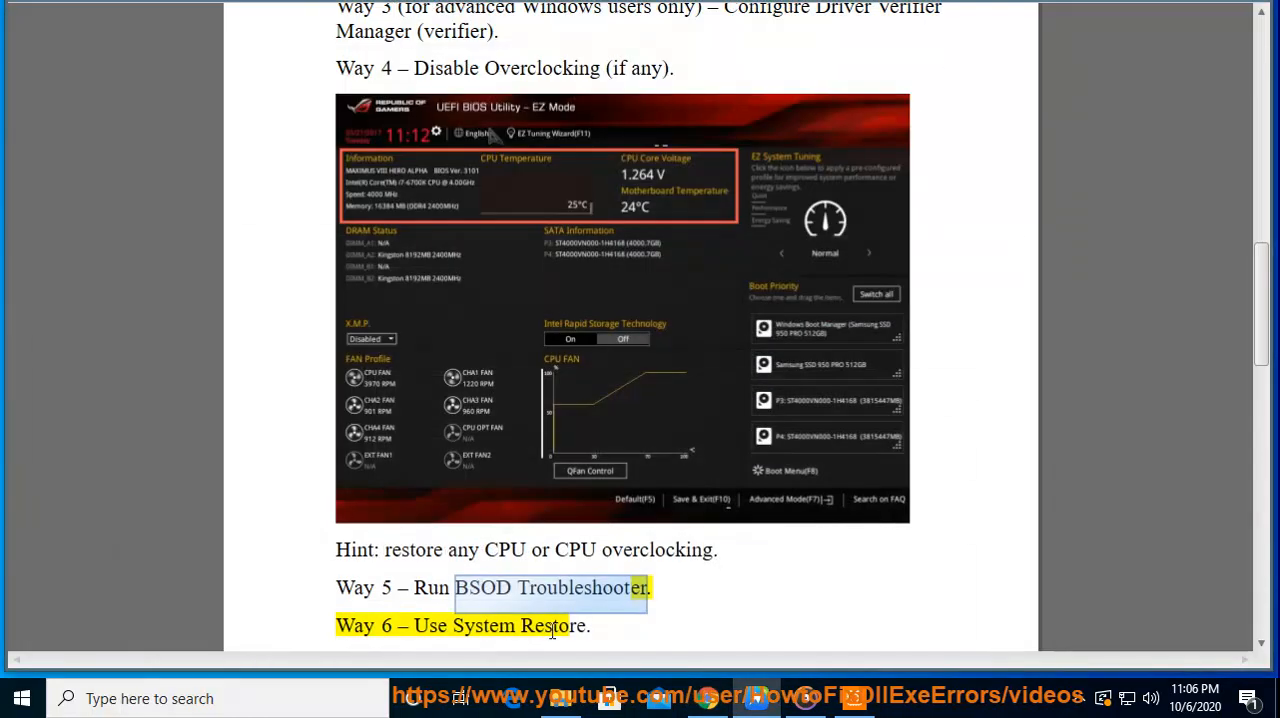
click(20, 698)
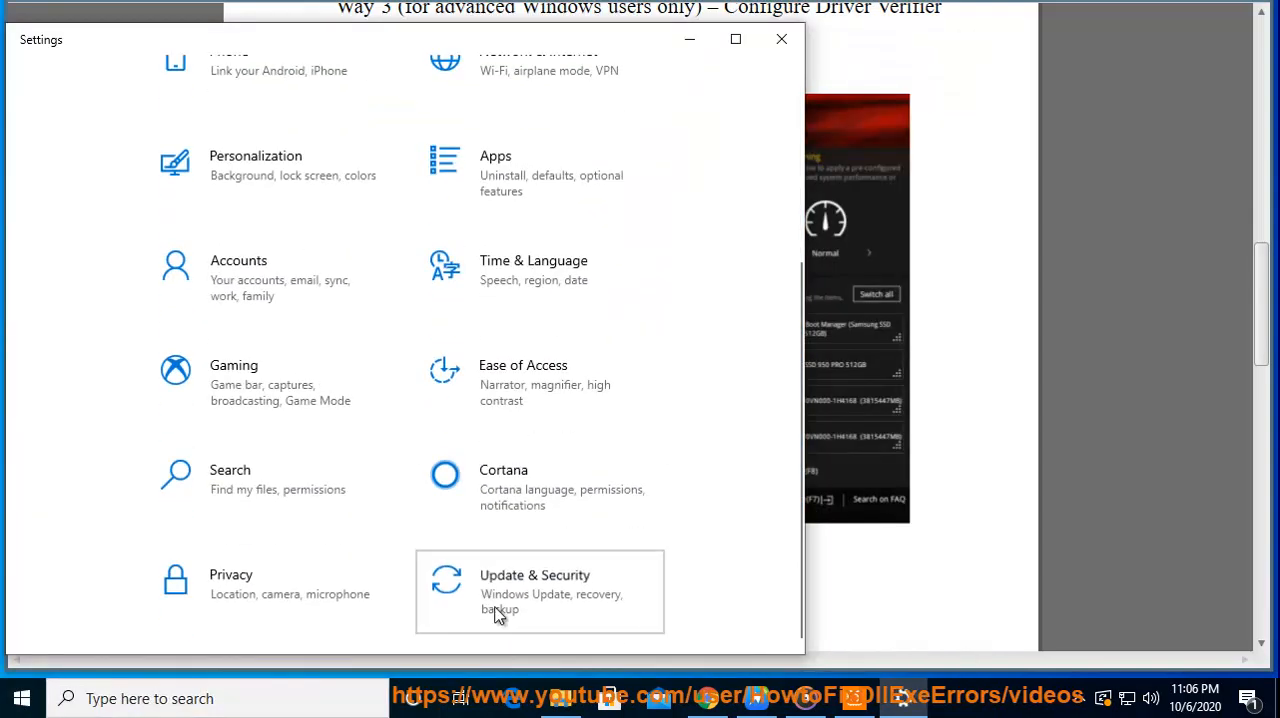
Step: View the Update & Security Recovery page with Reset this PC, then close Settings
click(539, 591)
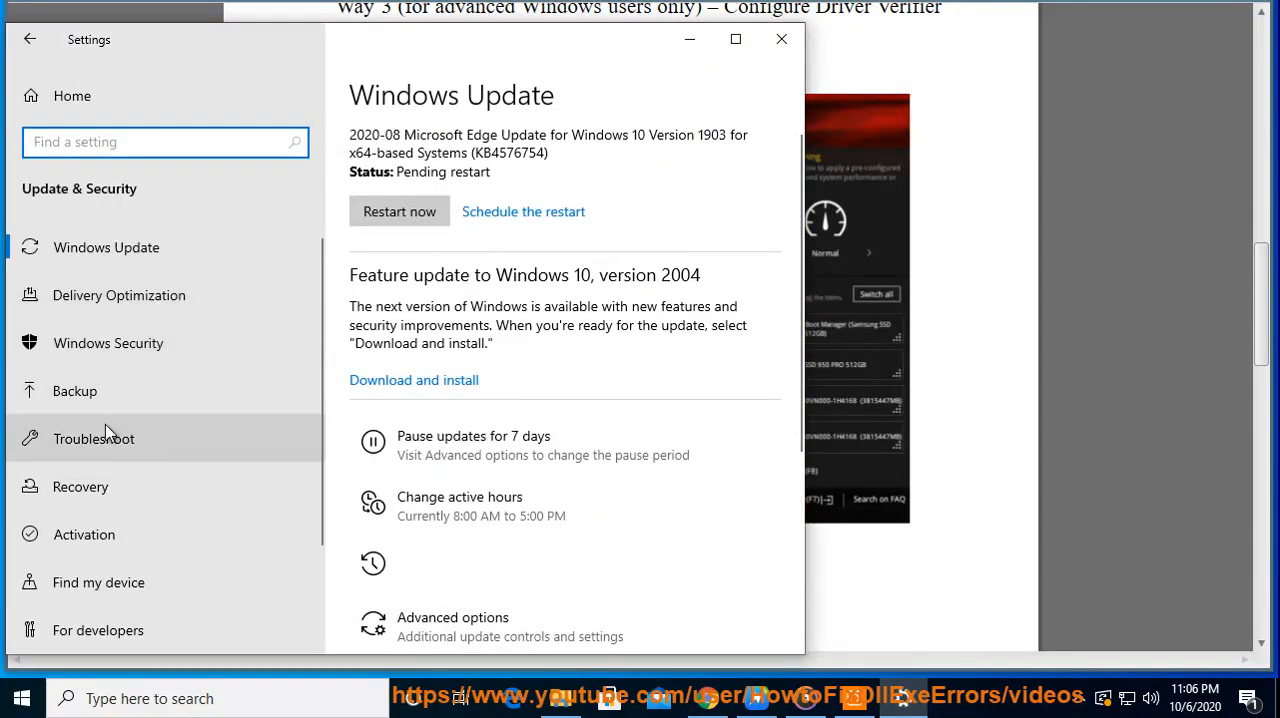
click(80, 487)
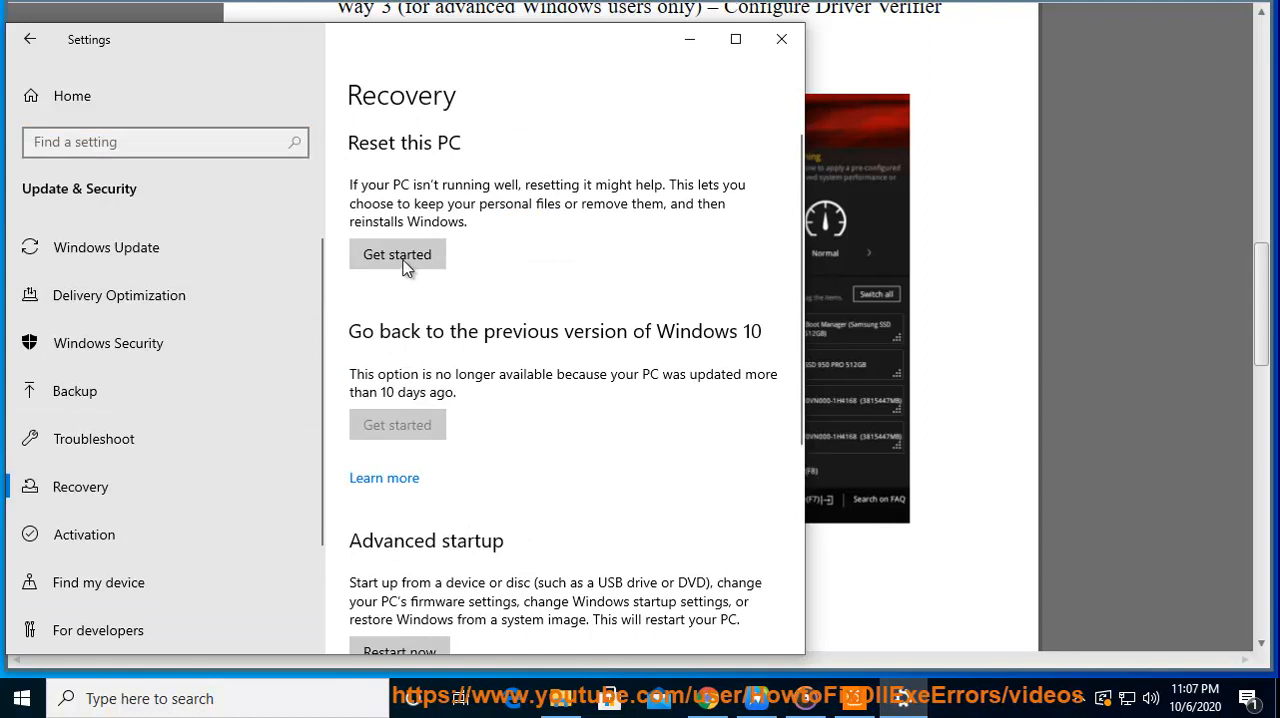
click(397, 254)
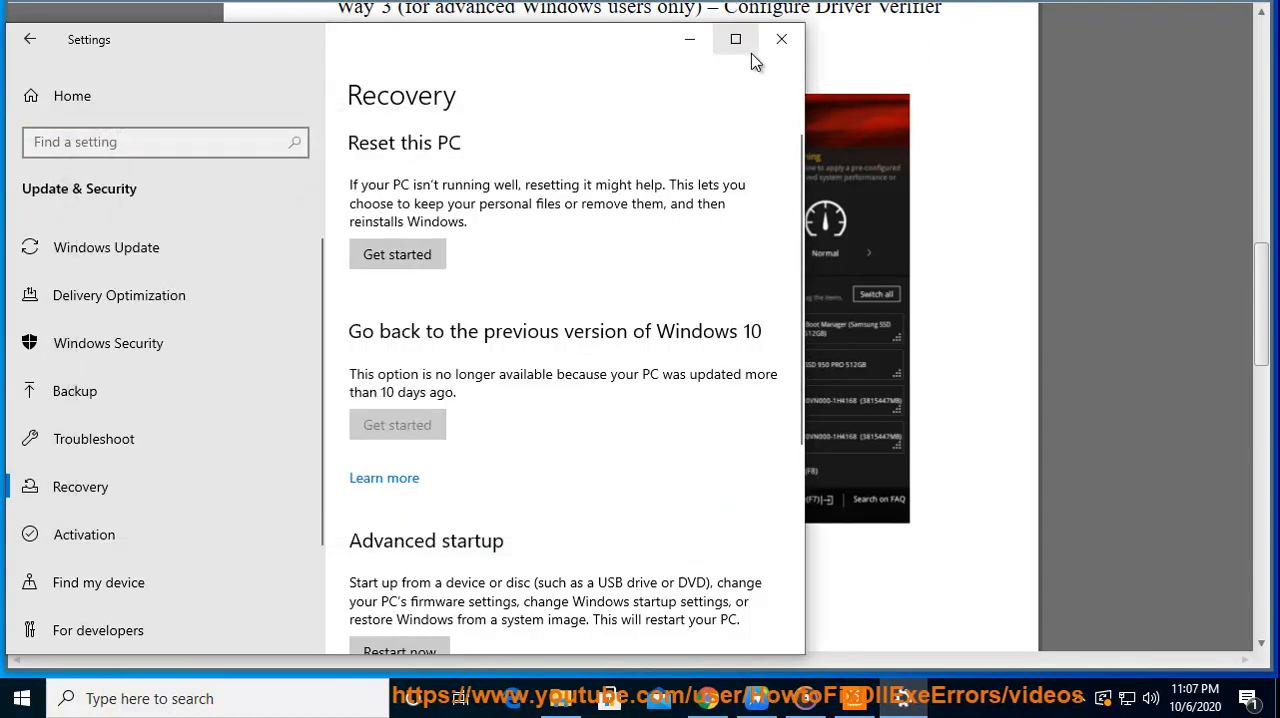
click(781, 39)
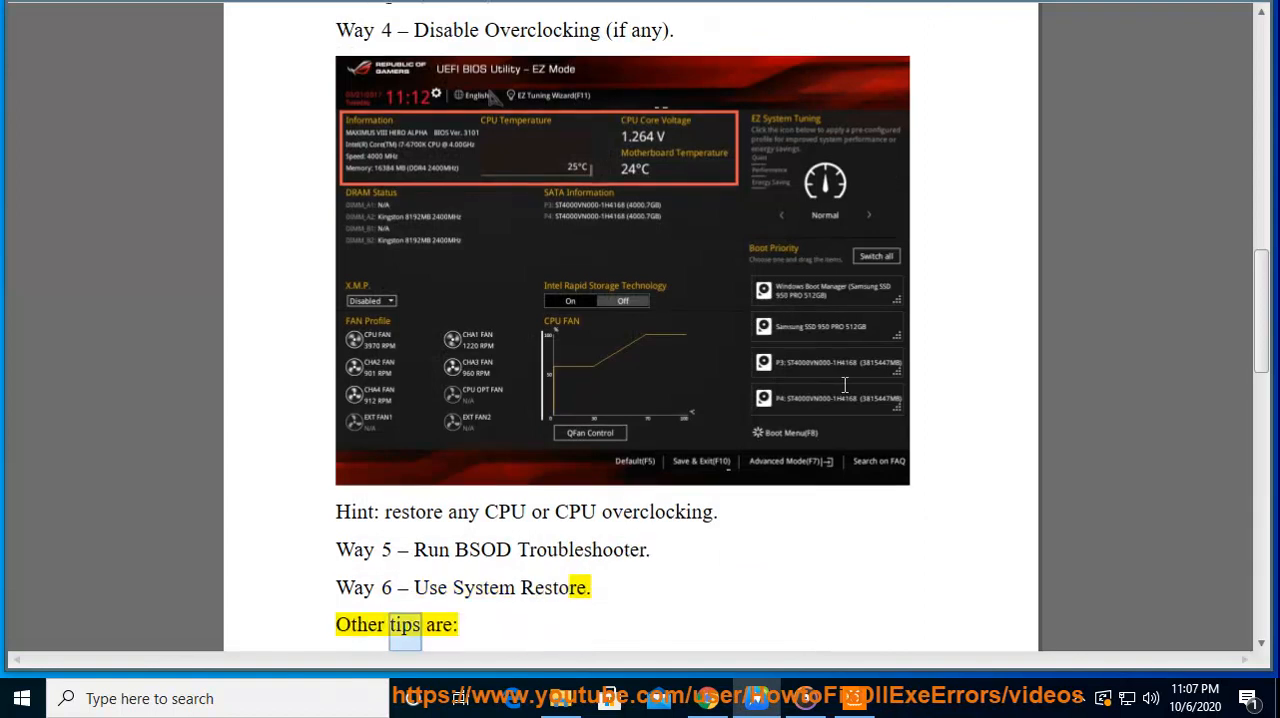
scroll(down, 3)
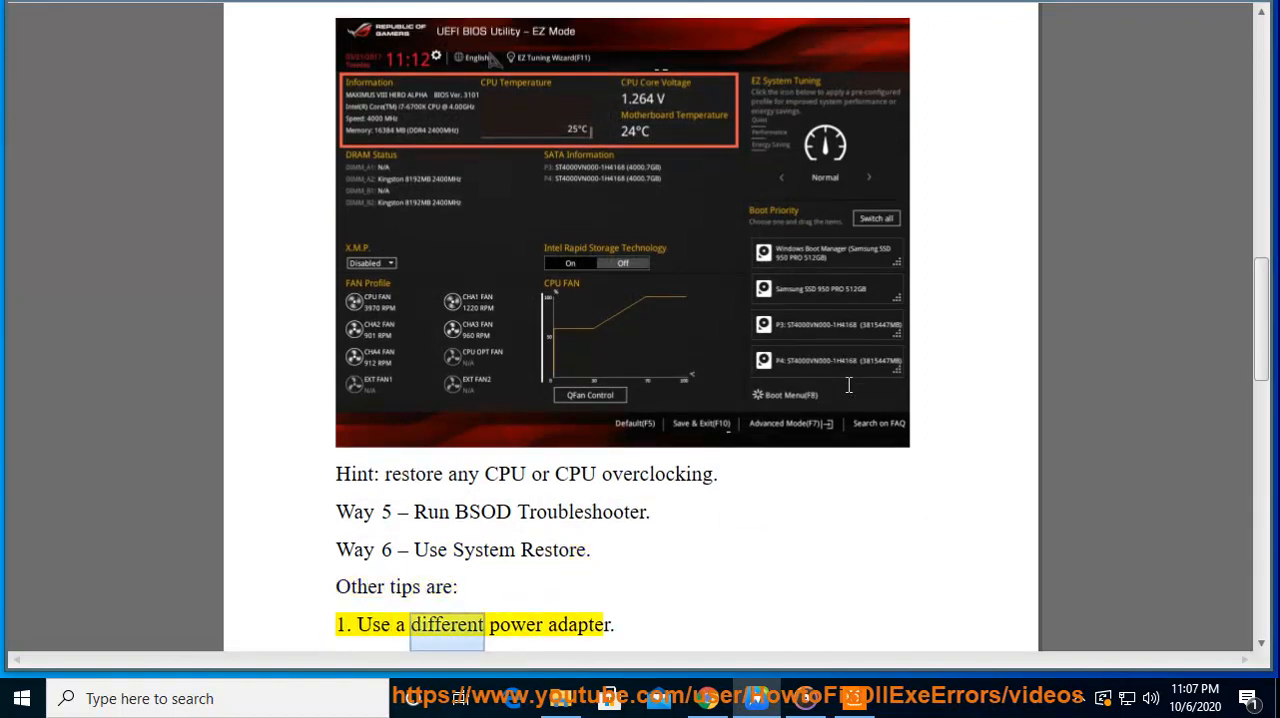
scroll(down, 3)
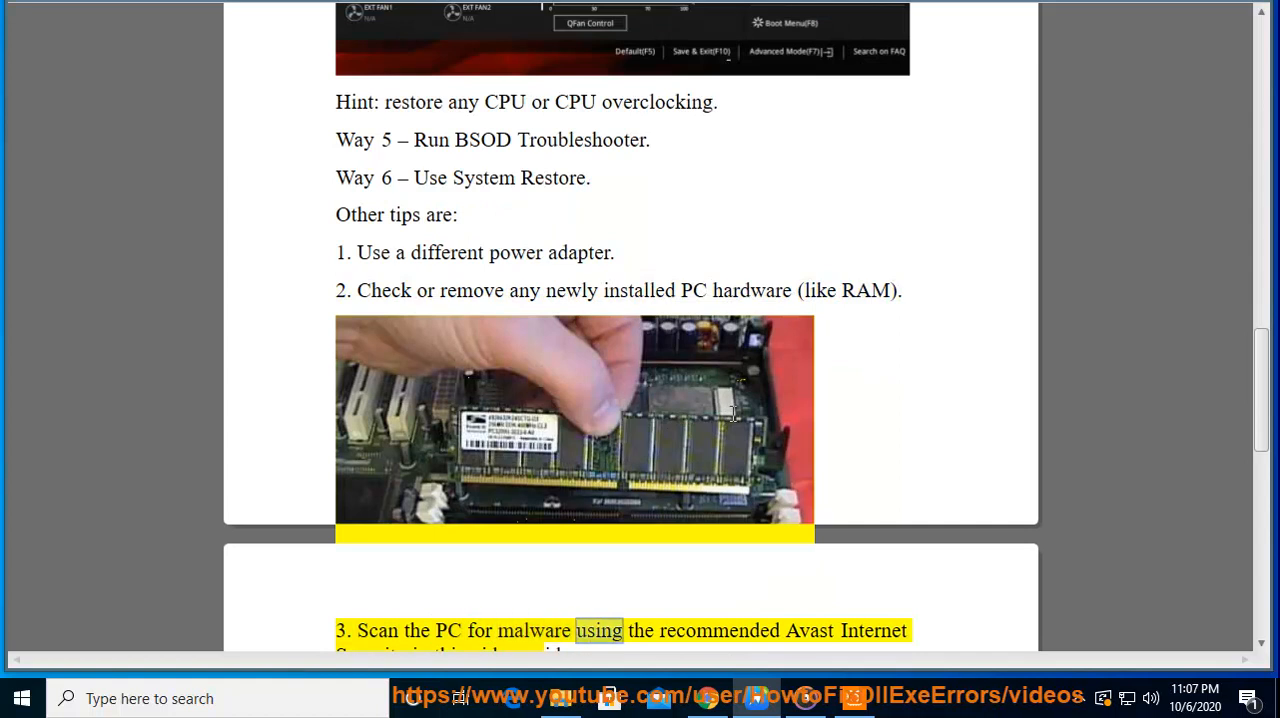
scroll(down, 3)
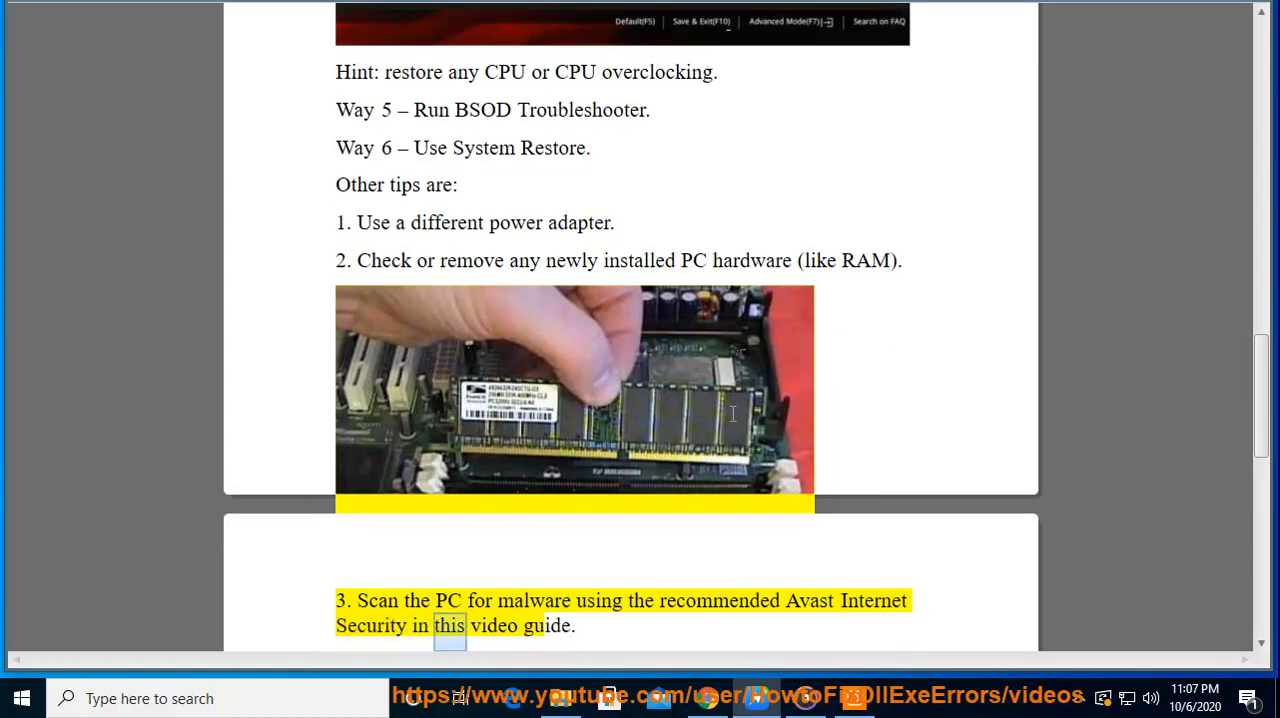
scroll(down, 3)
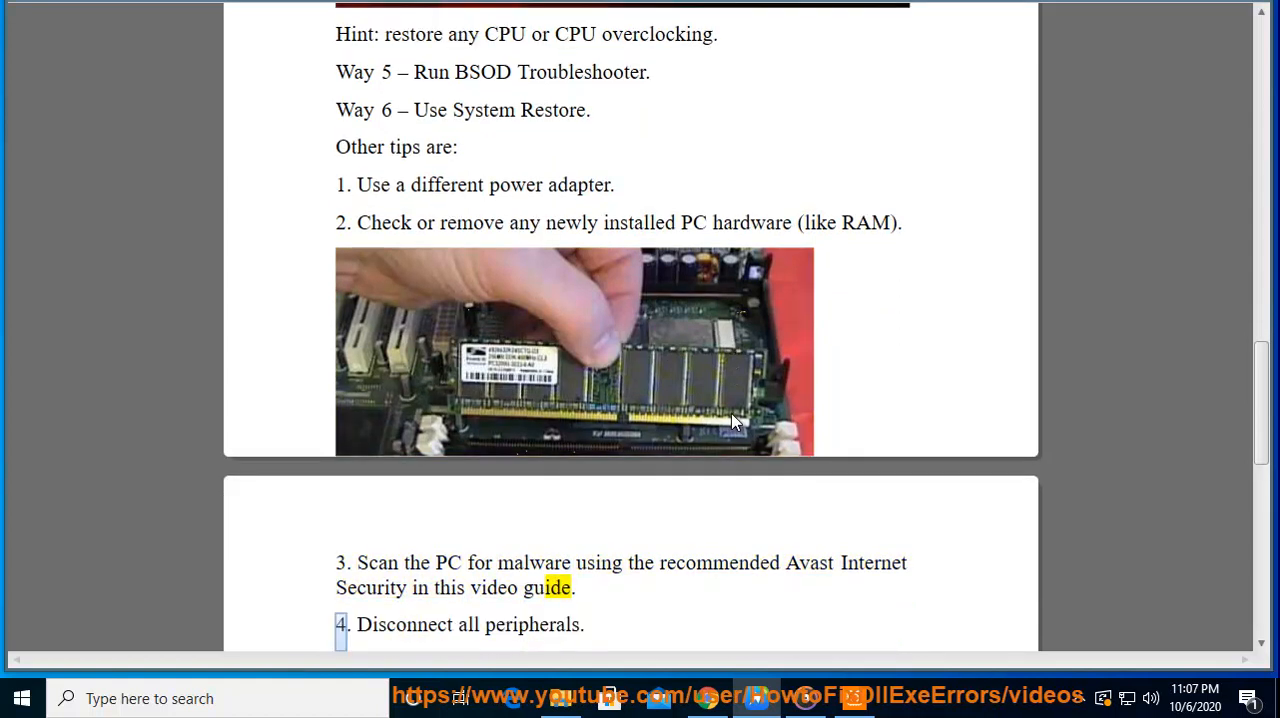
double_click(531, 624)
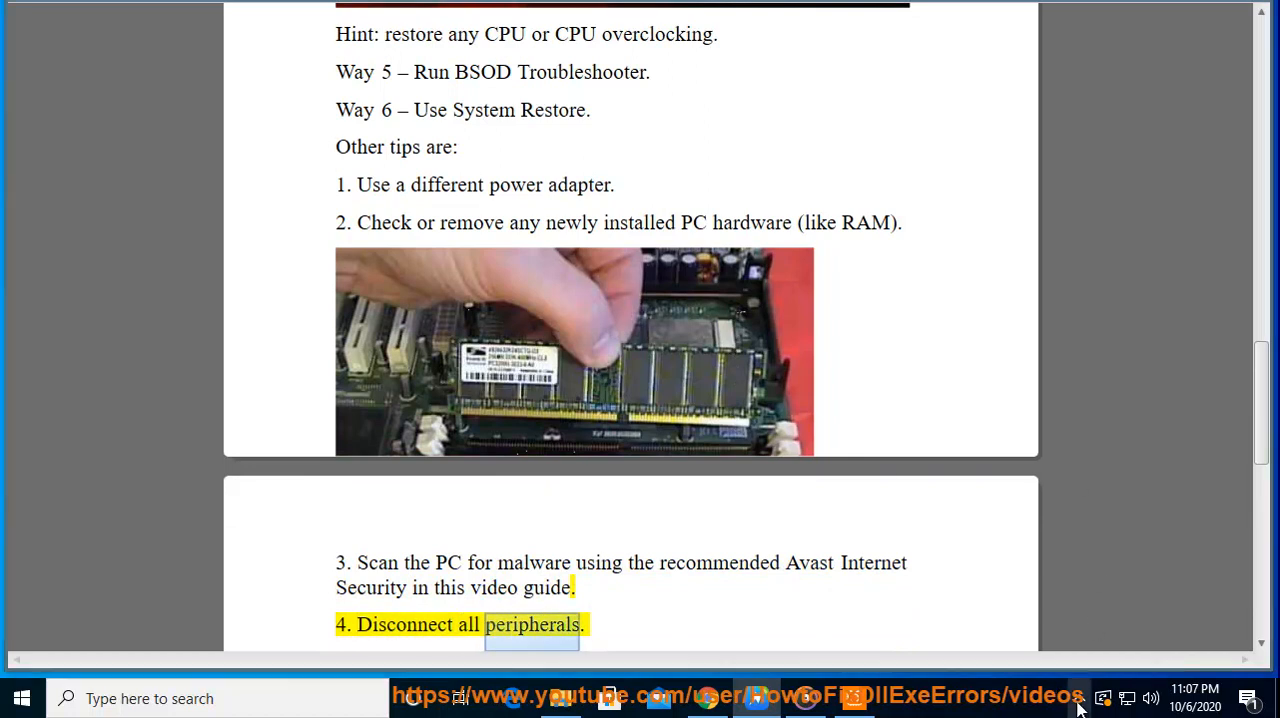